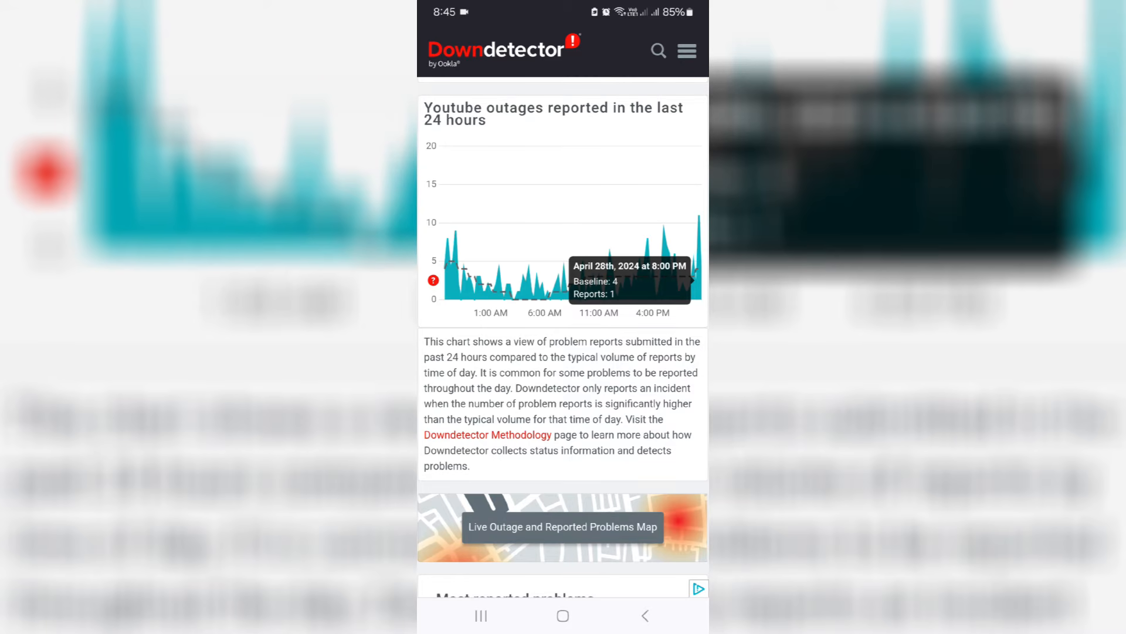
Leave Downdetector's YouTube outage chart and reach YouTube's App info screen in Settings
{"action": "left_click", "coordinate": [562, 615]}
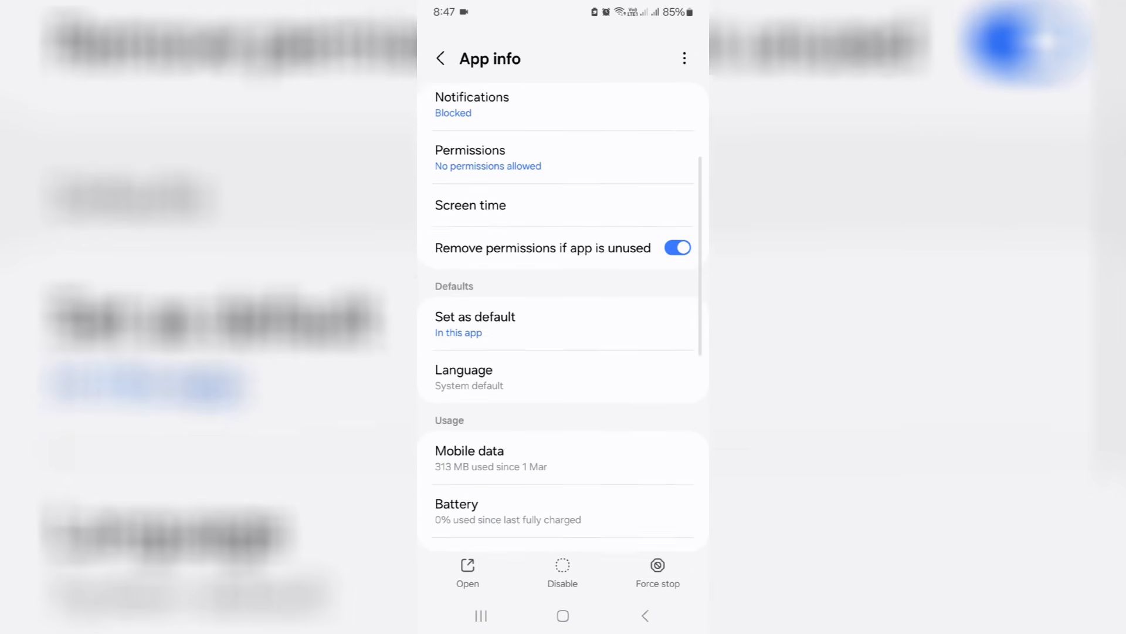
Clear YouTube's stored data from its Storage page, confirm the deletion, and return to App info
{"action": "scroll", "scroll_direction": "up", "scroll_amount": 3}
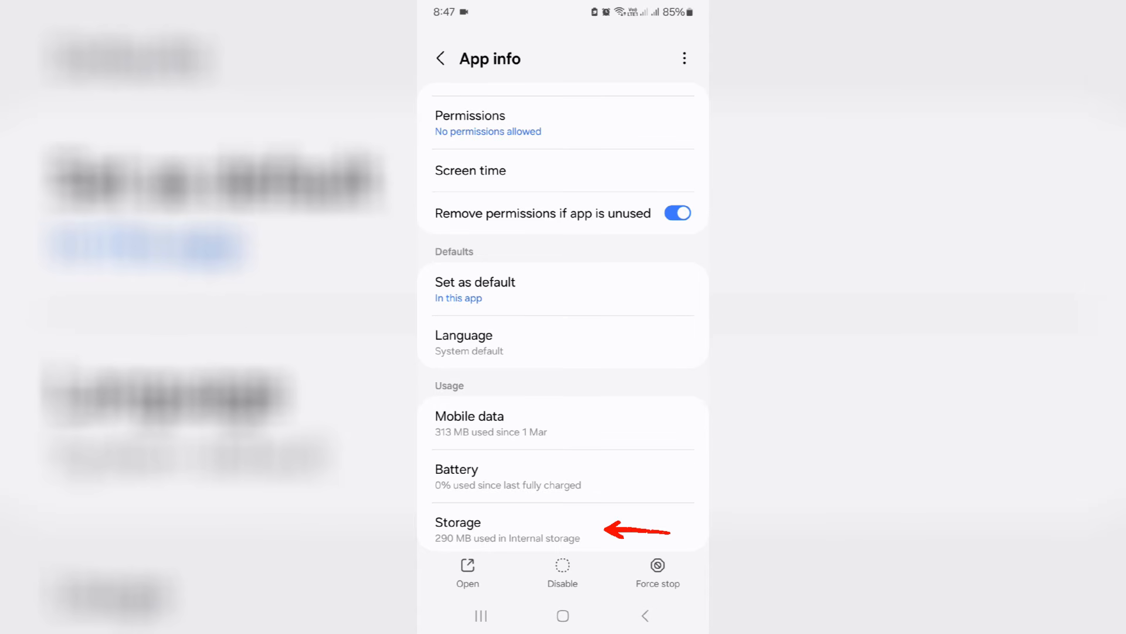
{"action": "left_click", "coordinate": [507, 529]}
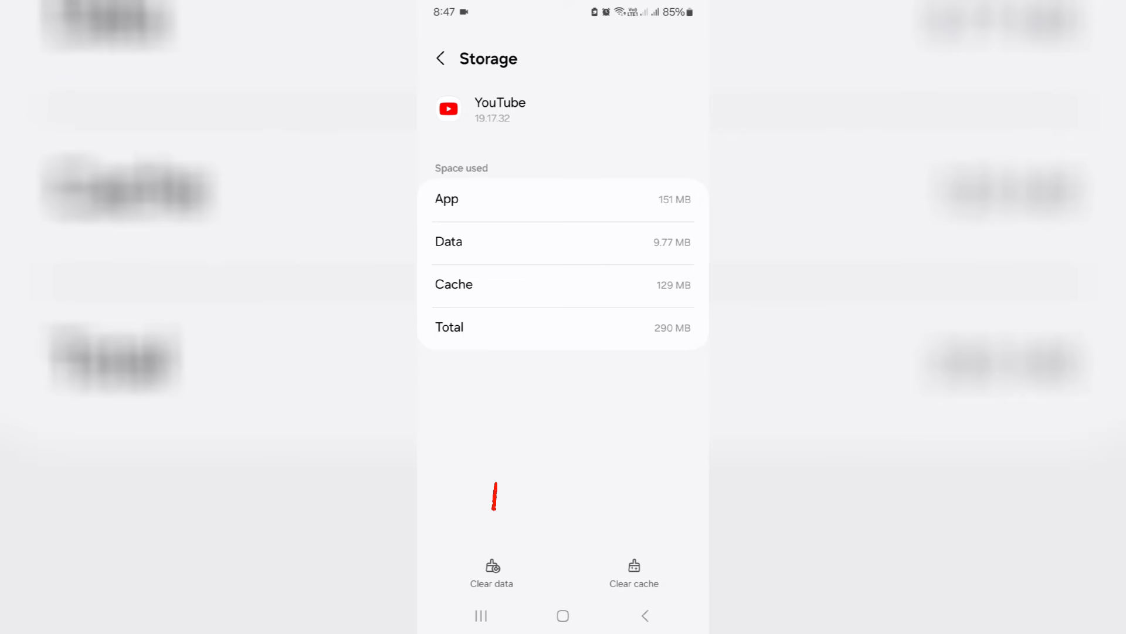
{"action": "left_click", "coordinate": [491, 572]}
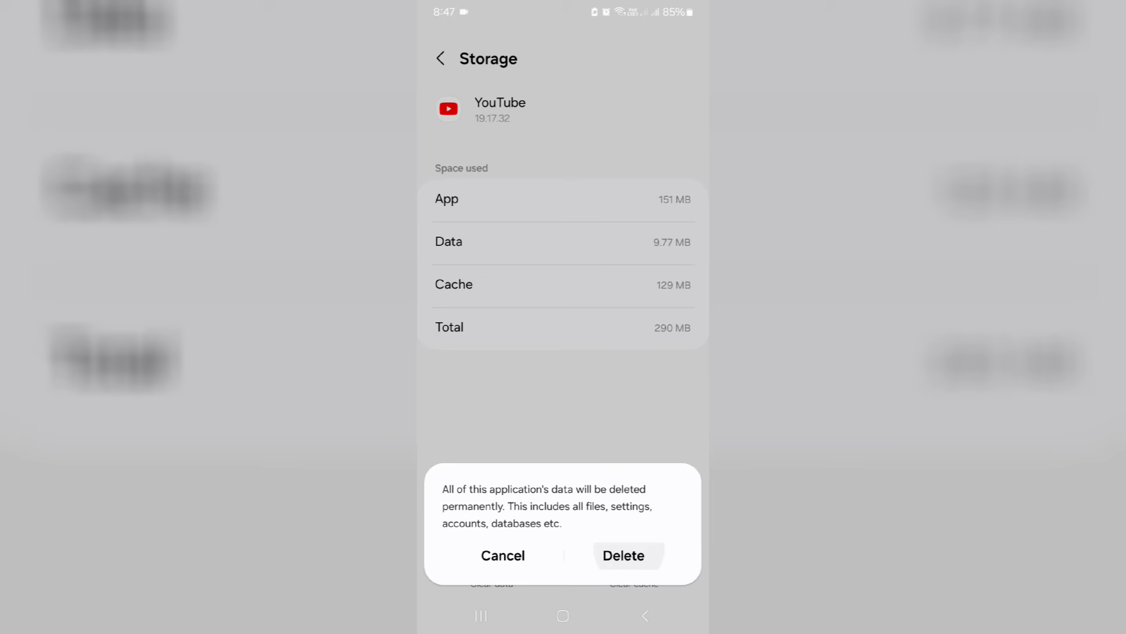
{"action": "left_click", "coordinate": [623, 555]}
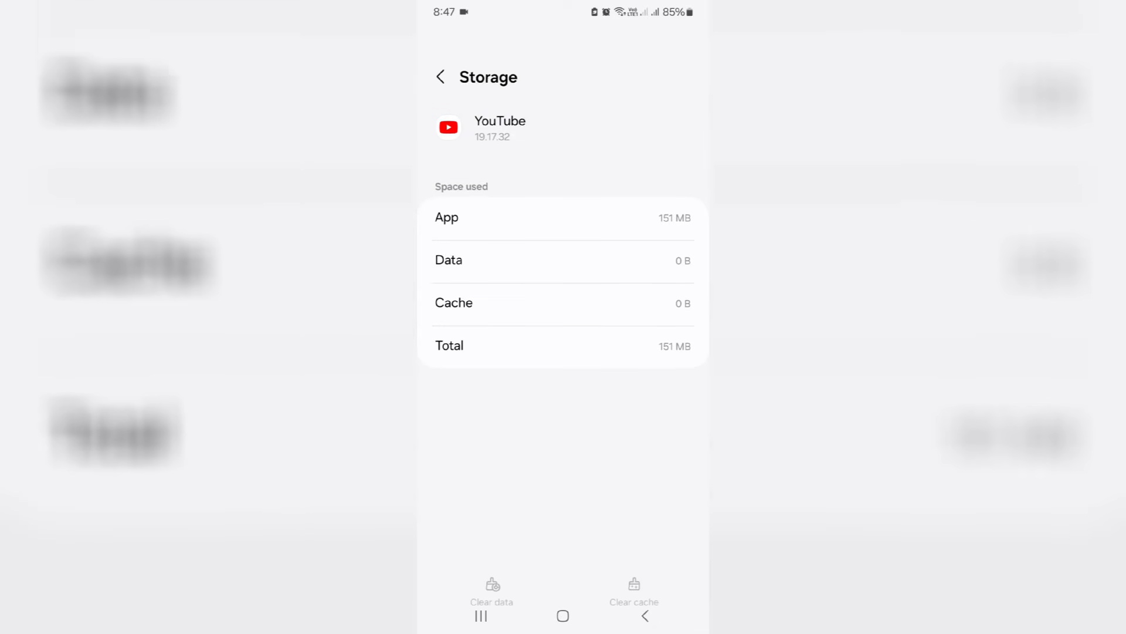
{"action": "left_click", "coordinate": [440, 77]}
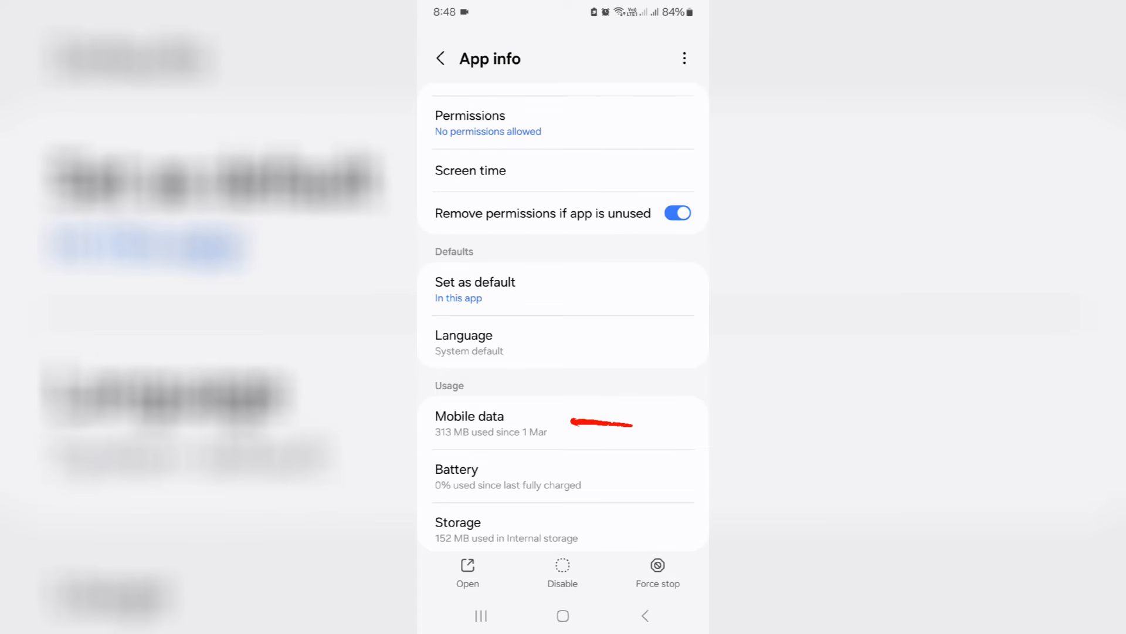
Enable 'Allow background data usage' for YouTube under Mobile data
{"action": "left_click", "coordinate": [469, 423]}
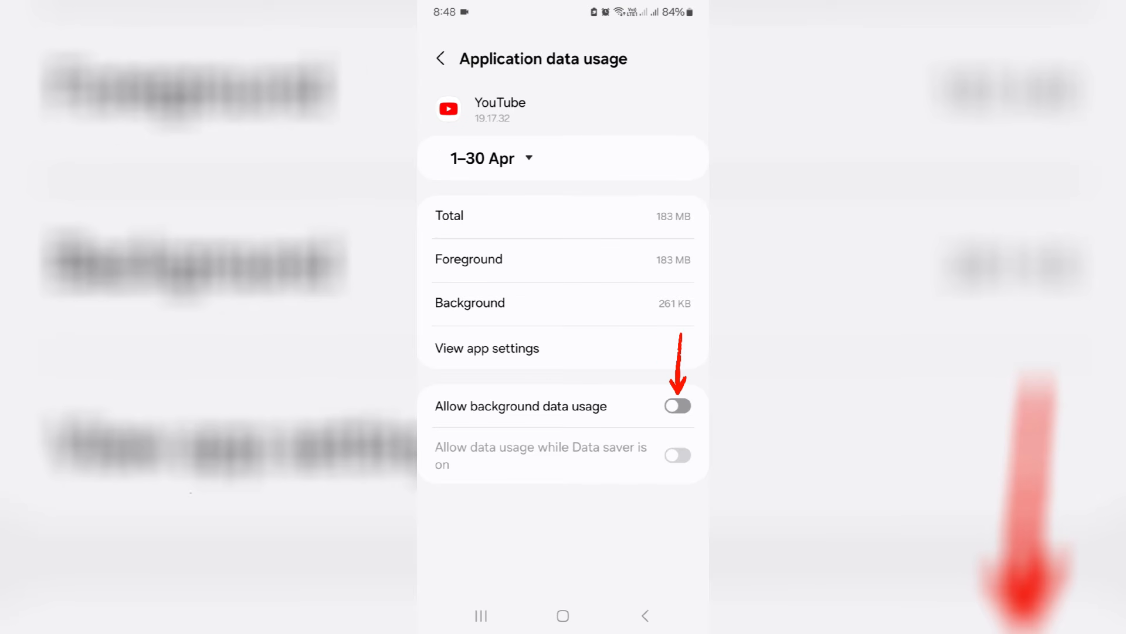
{"action": "left_click", "coordinate": [677, 404]}
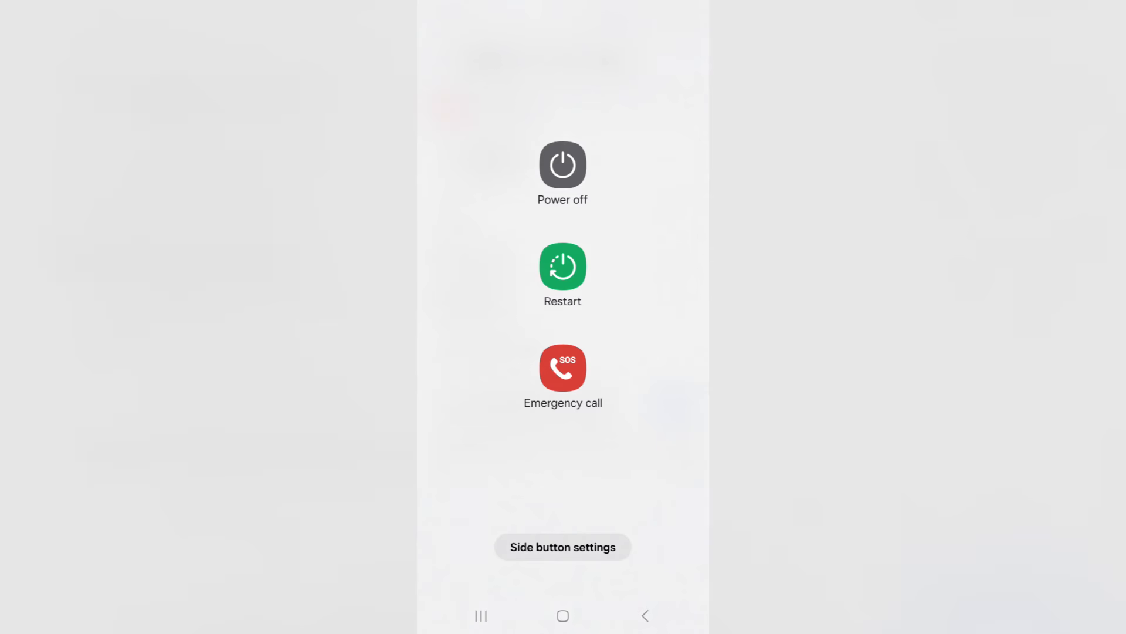
Restart the phone from the power menu and return to the home screen
{"action": "left_click", "coordinate": [562, 267]}
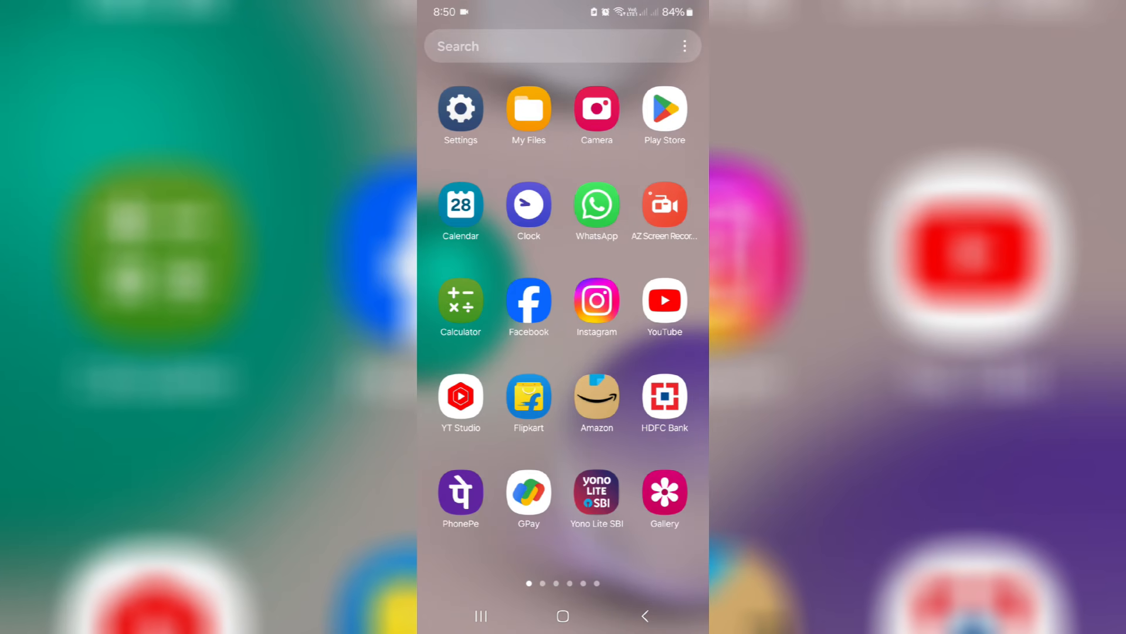
{"action": "left_click", "coordinate": [663, 299]}
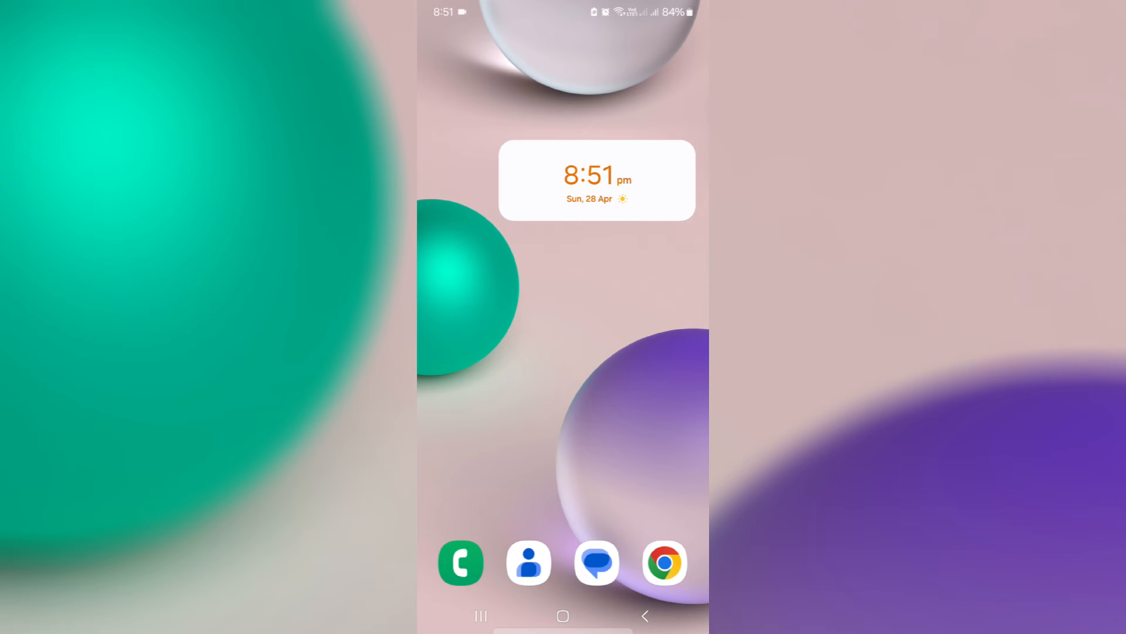
Launch Chrome and head to m.youtube.com from the address bar
{"action": "left_click", "coordinate": [663, 562]}
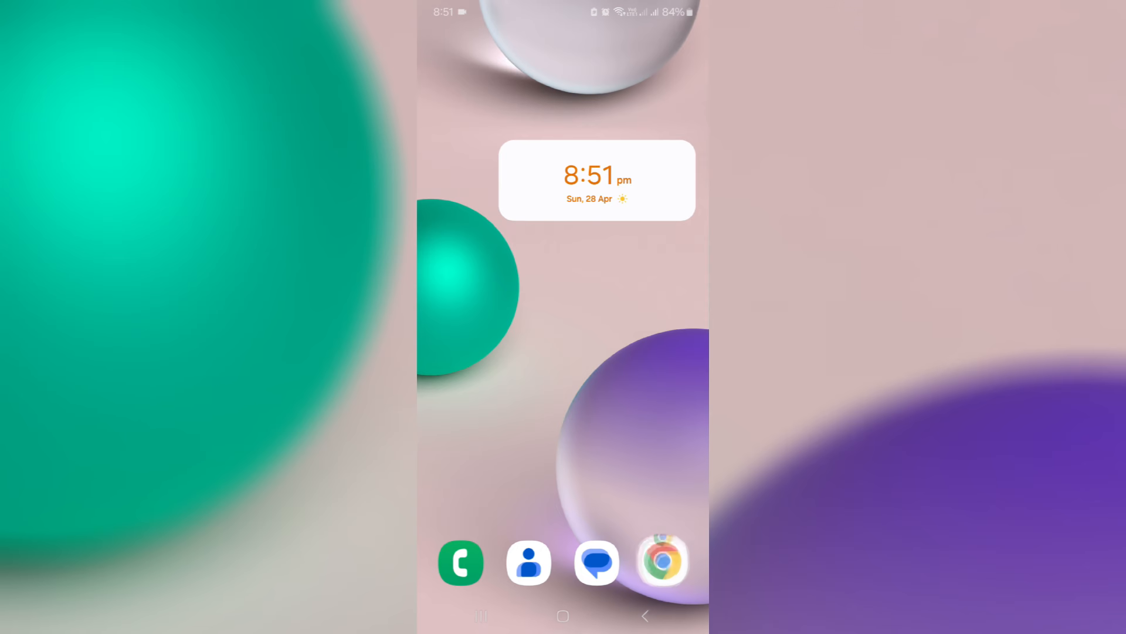
{"action": "left_click", "coordinate": [662, 562]}
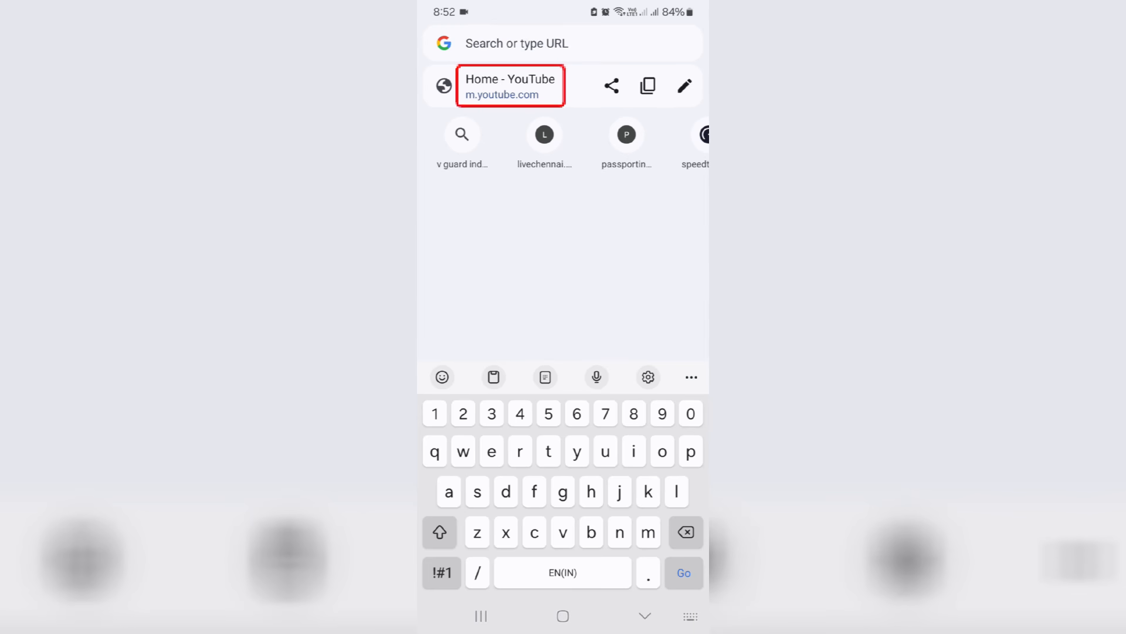